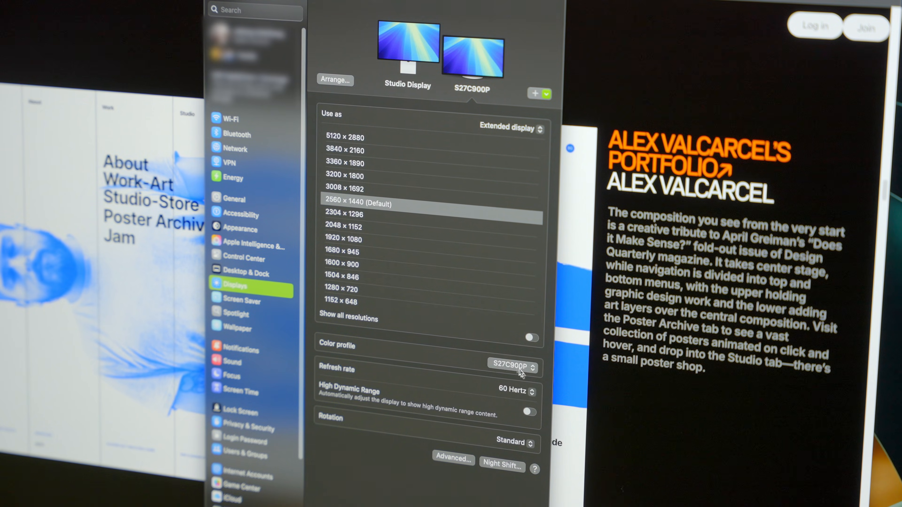
# - Expand the S27C900P colour profile list and scroll through the available profiles
pyautogui.click(512, 367)
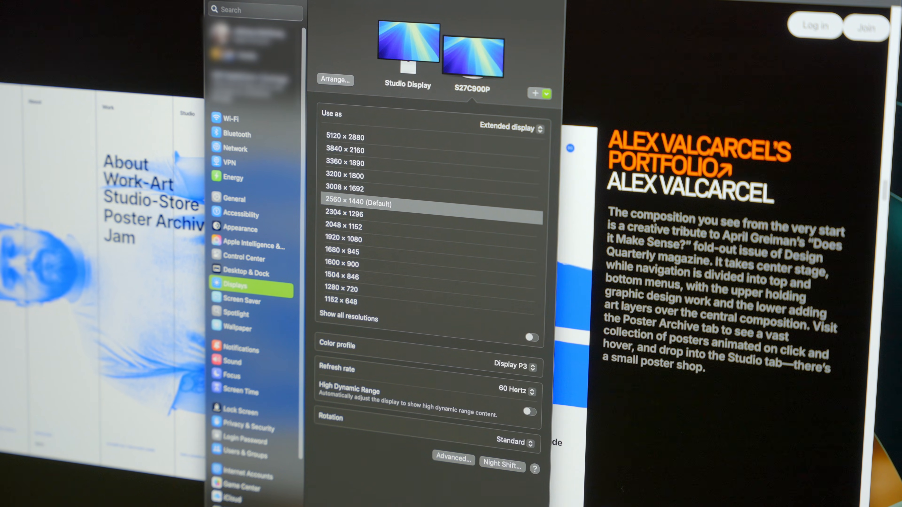
pyautogui.click(515, 366)
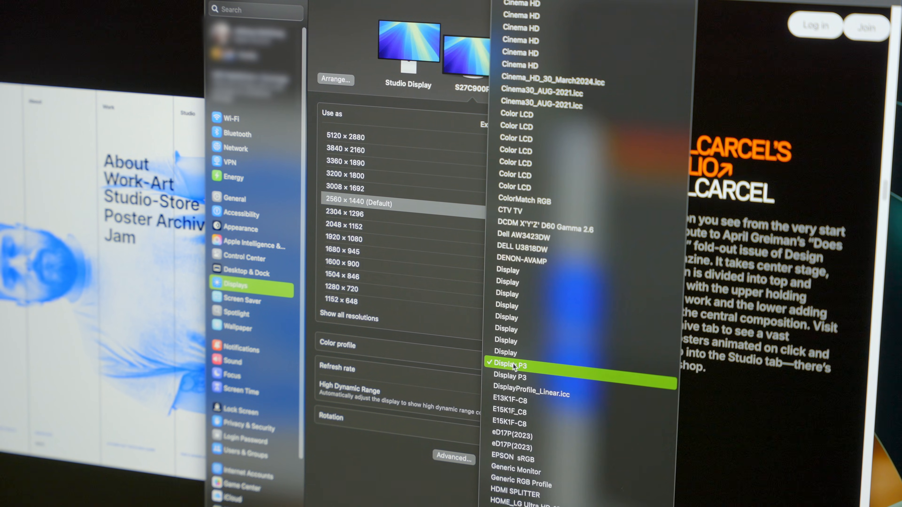
pyautogui.scroll(3)
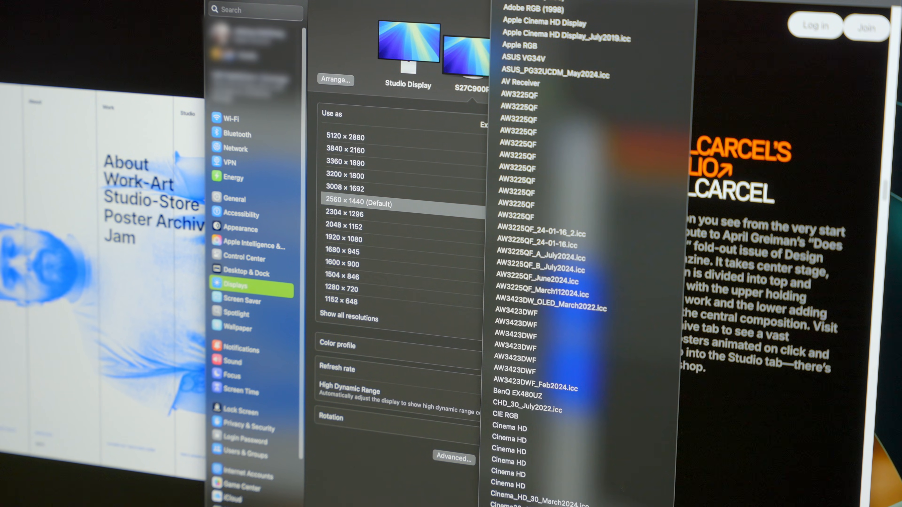